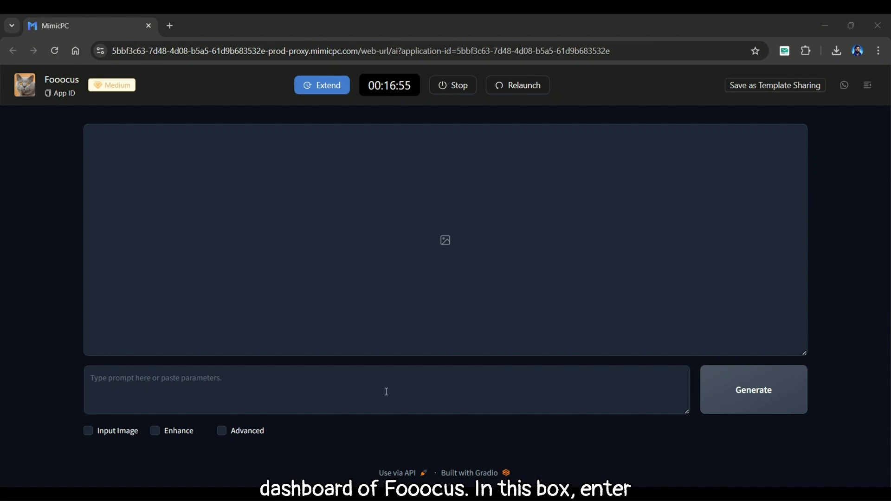
Enter the pastel-dress café portrait prompt, enable Advanced and apply the realistic preset
type("An american gorgeous girl, posing, wearing a pastel dress, sitting on a wooden chair, smiling gently, blurred cafe background, 8k, high quality, high resolution, realistic, real")
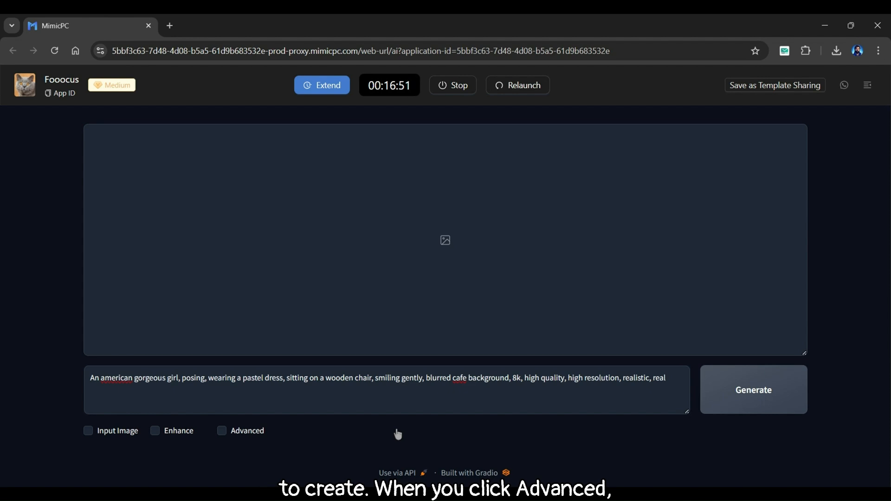
left_click(222, 430)
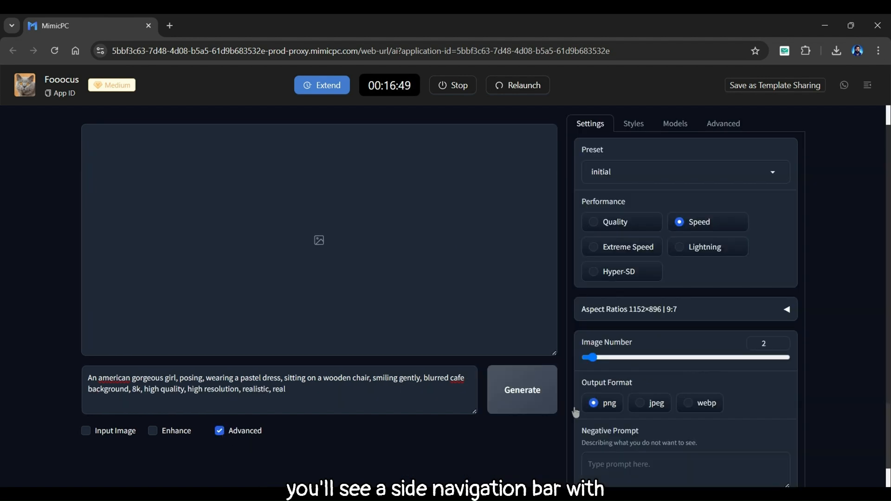
mouse_move(659, 377)
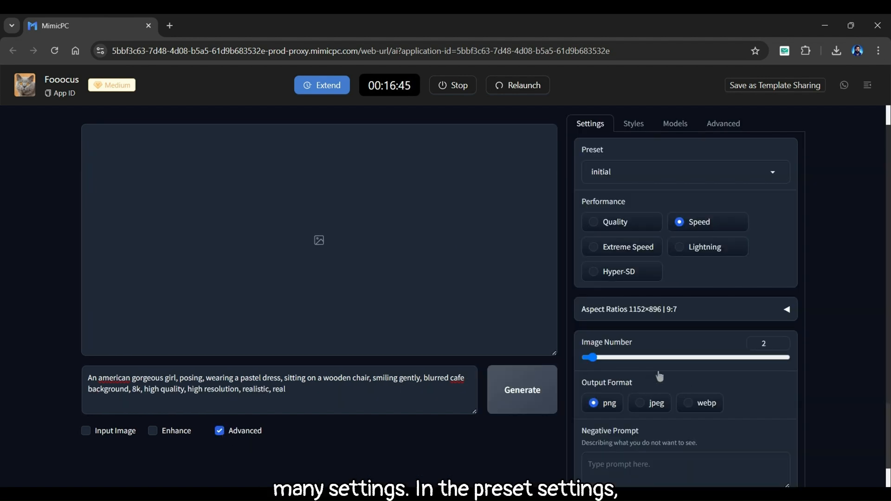
left_click(685, 172)
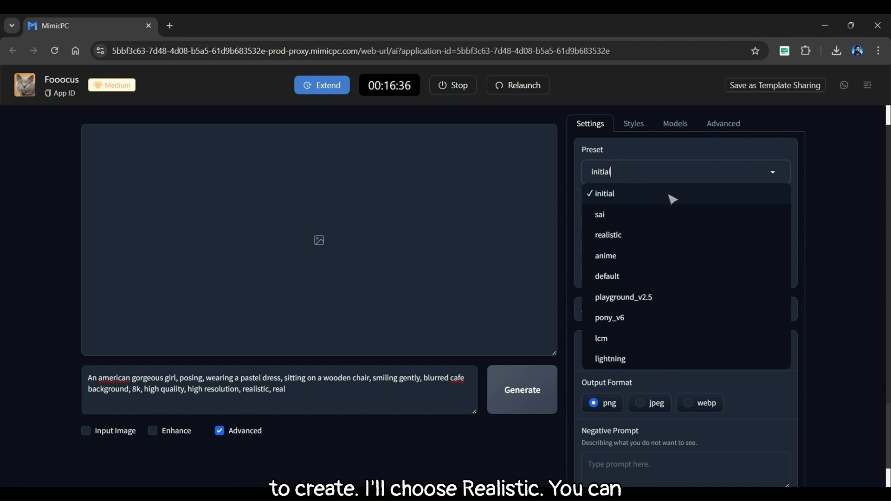
left_click(608, 235)
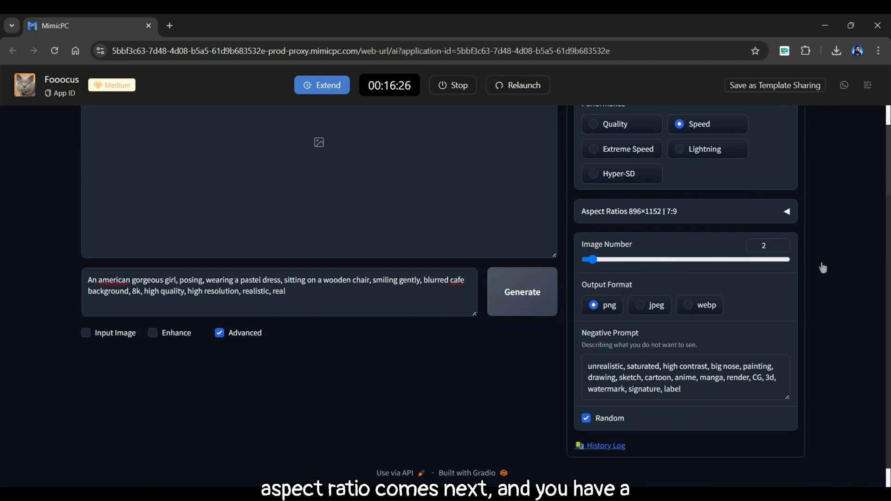
Choose the square 1024×1024 aspect ratio and fix the seed at 100 instead of random
left_click(786, 211)
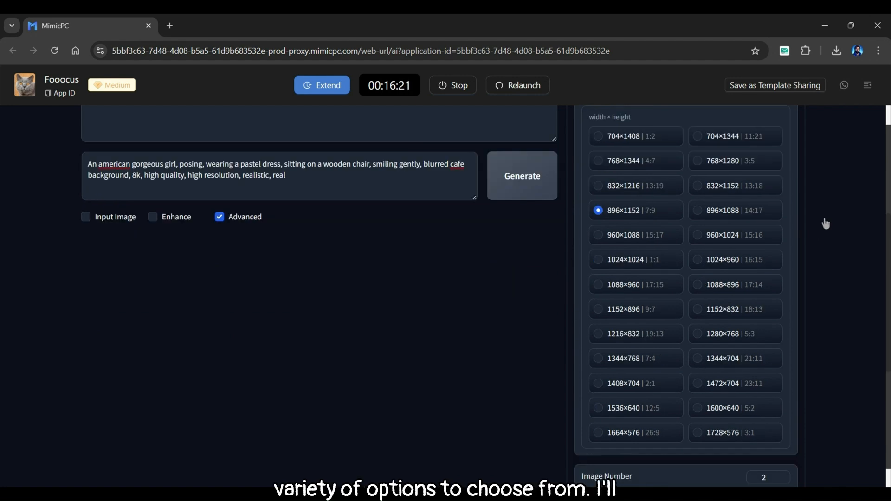
left_click(597, 259)
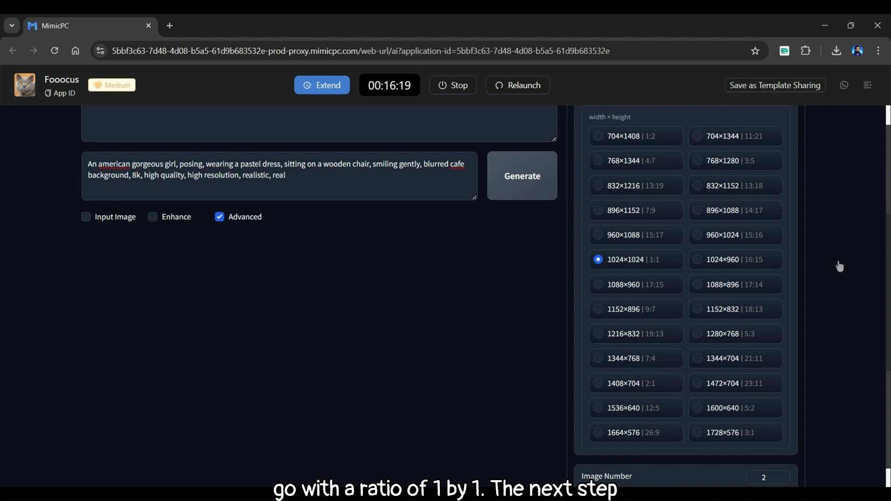
scroll("down", 3)
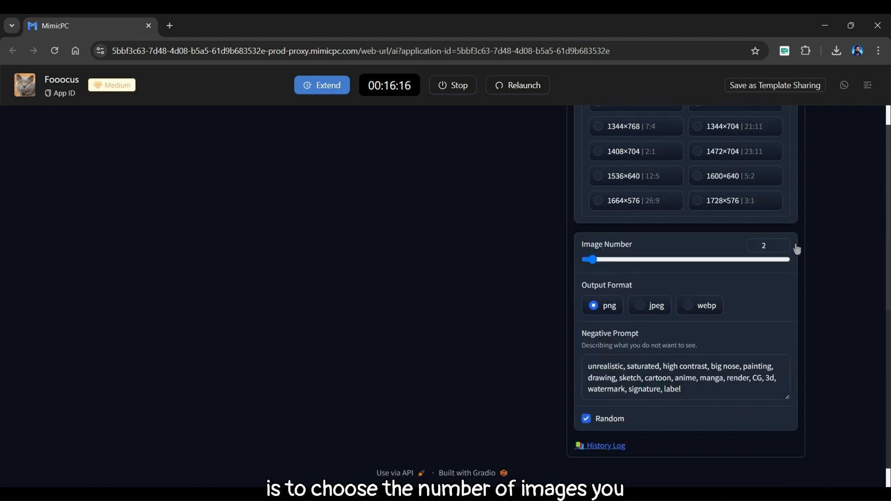
left_click(764, 245)
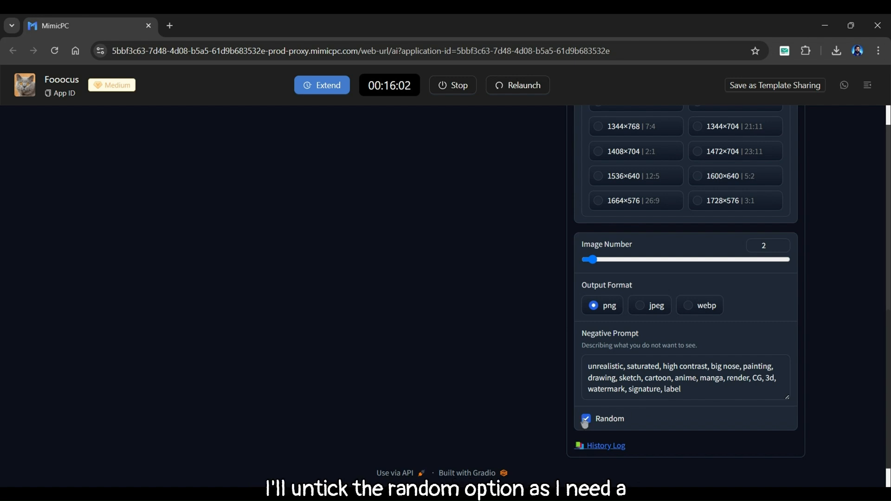
left_click(586, 419)
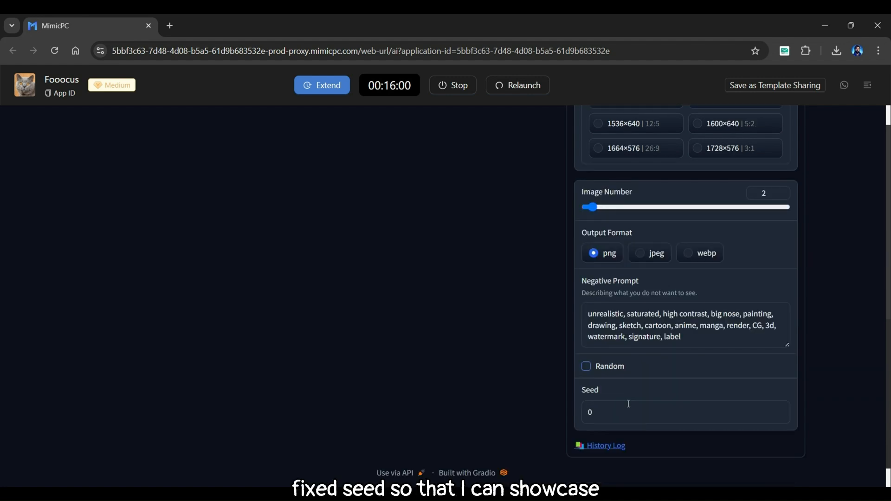
type("100")
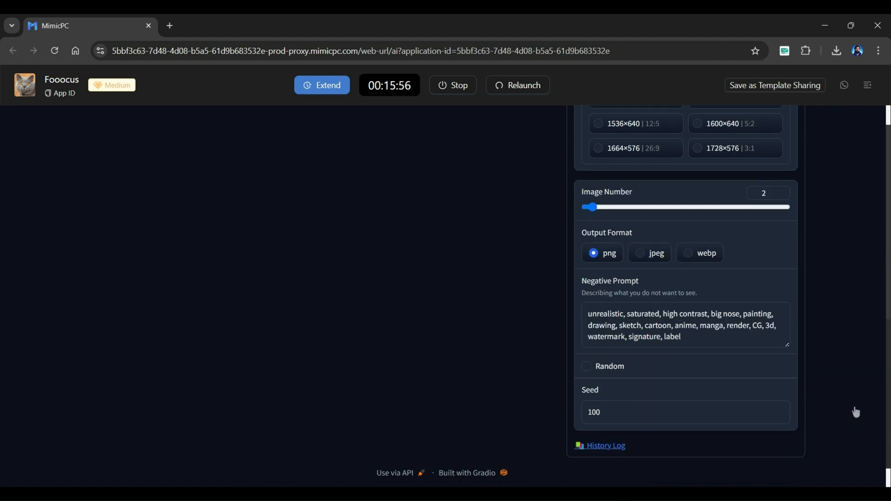
Add the Fooocus Cinematic style from the Styles list
scroll("up", 3)
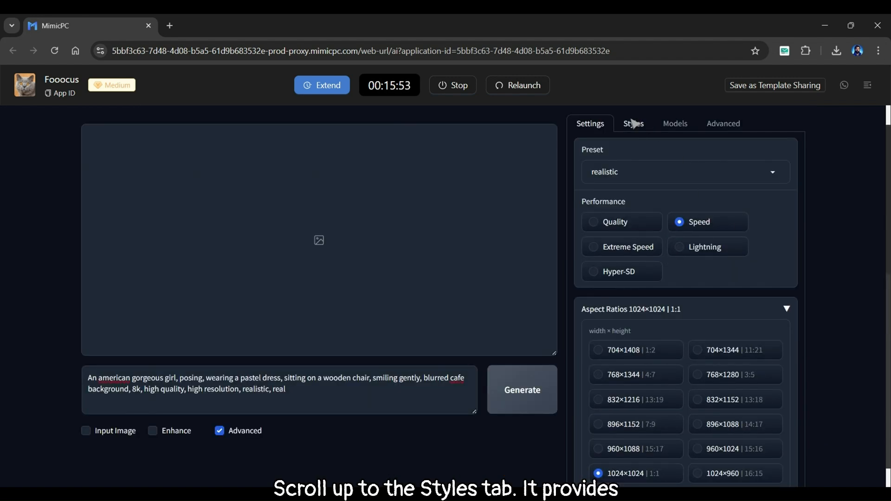
left_click(635, 123)
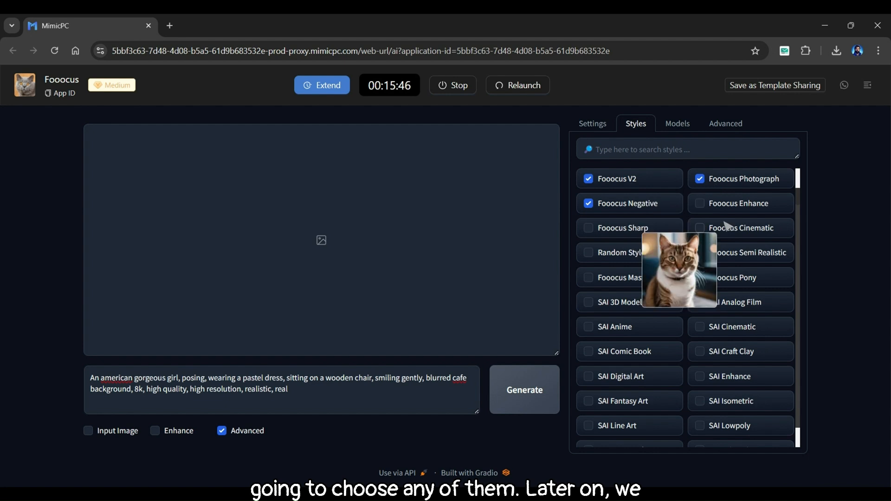
left_click(702, 227)
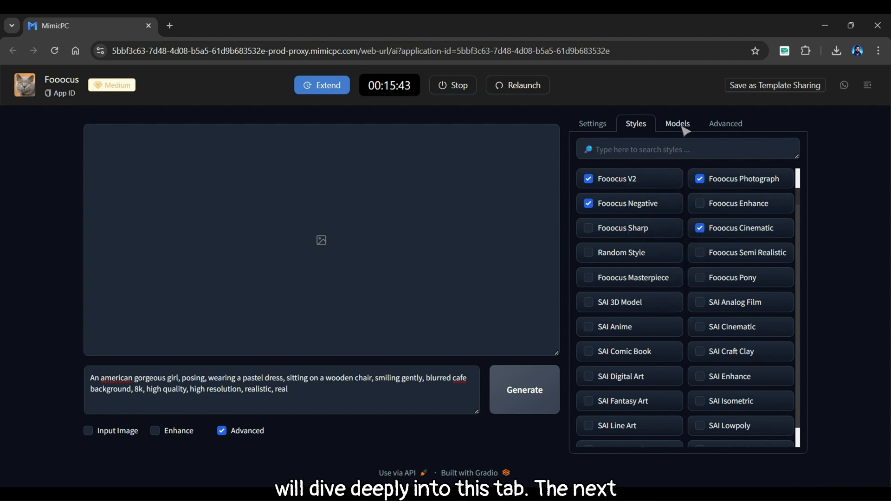
Switch the base model to jibMixRealisticXL and set LoRA 1 to None
left_click(676, 124)
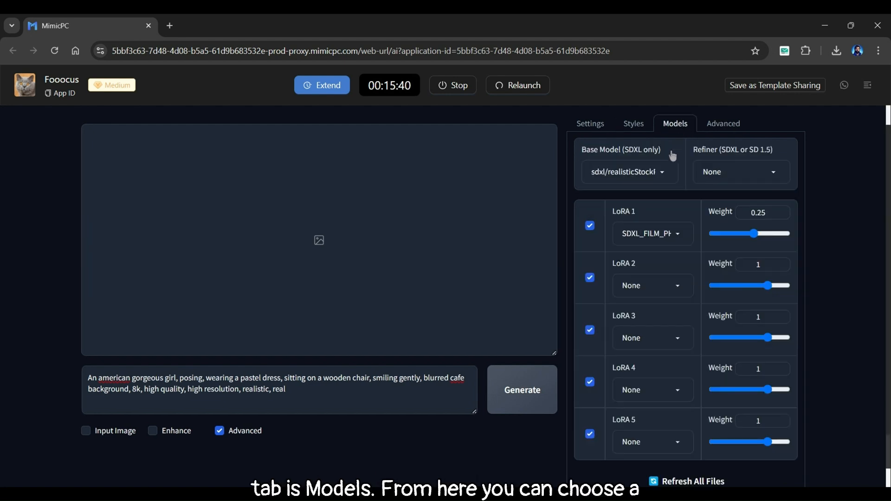
left_click(629, 172)
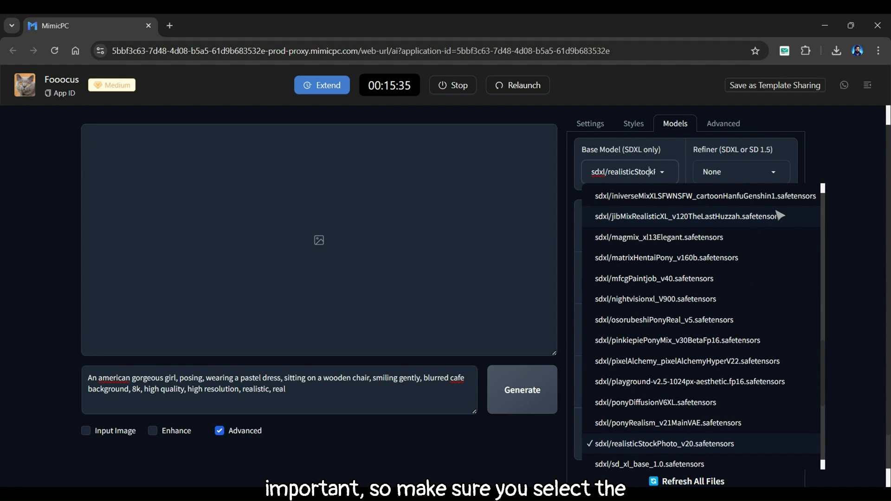
left_click(680, 216)
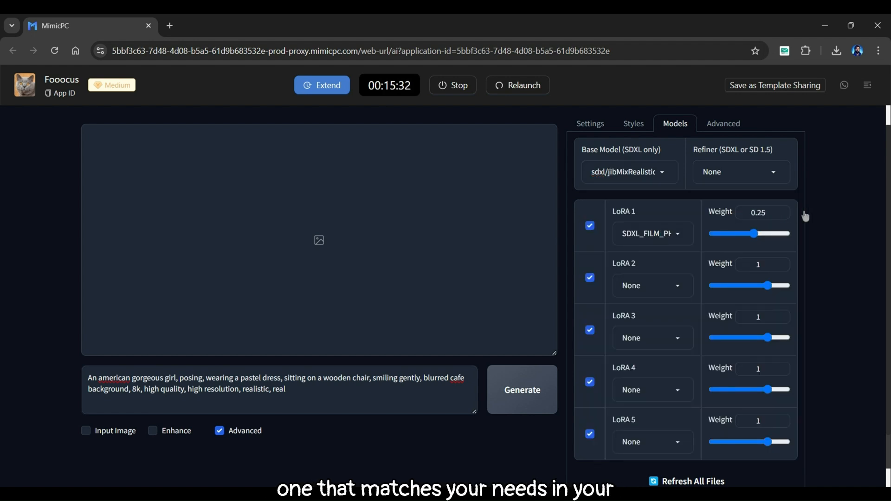
left_click(652, 234)
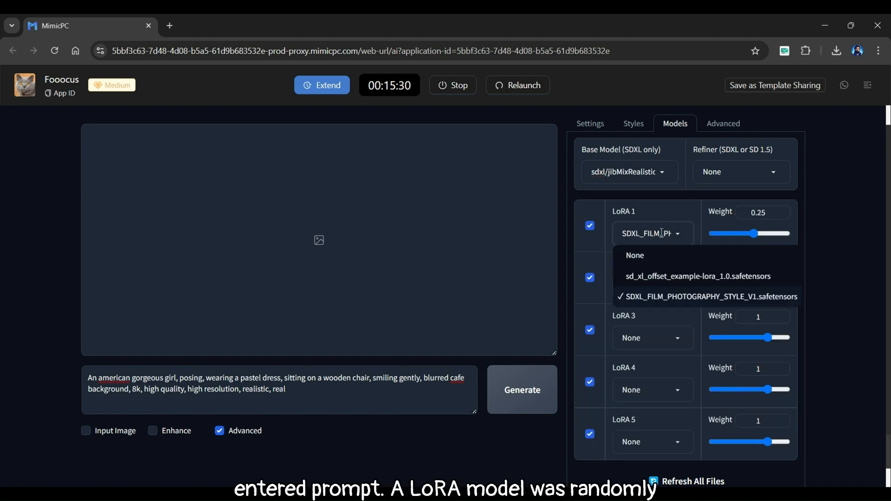
mouse_move(634, 255)
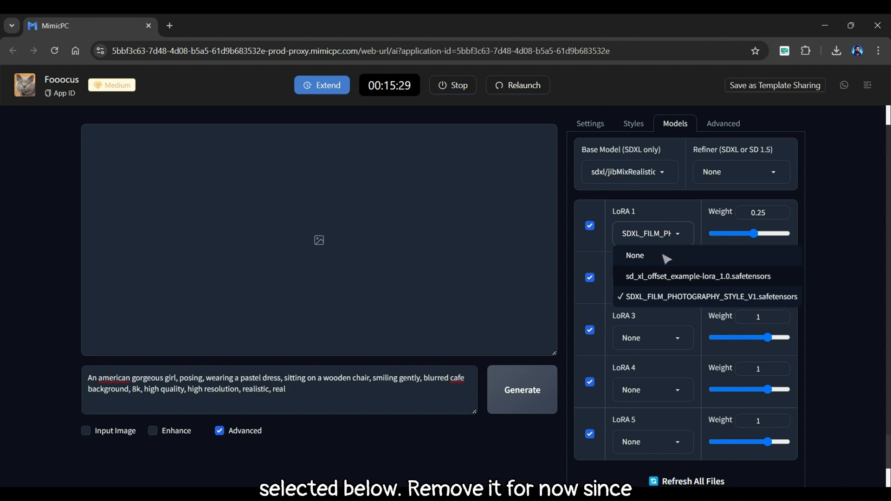
left_click(634, 256)
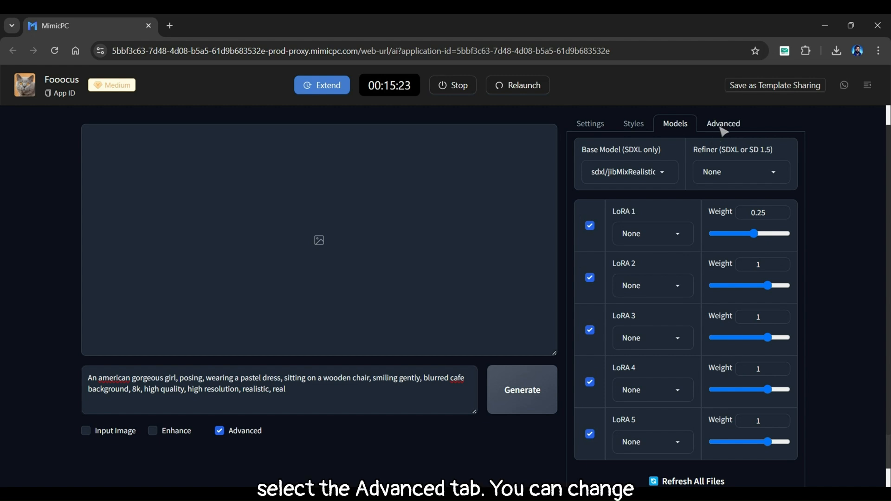
Check guidance scale 3 and sharpness 2 in Advanced, return to Settings and generate
left_click(724, 123)
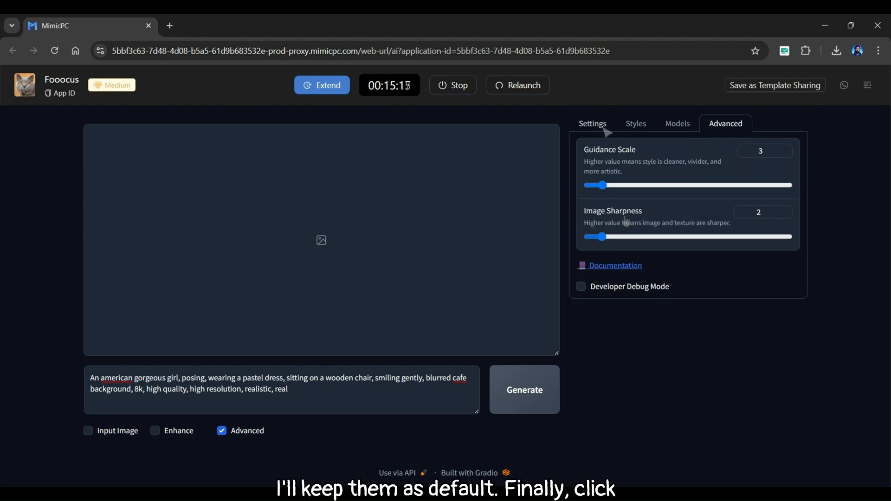
left_click(590, 124)
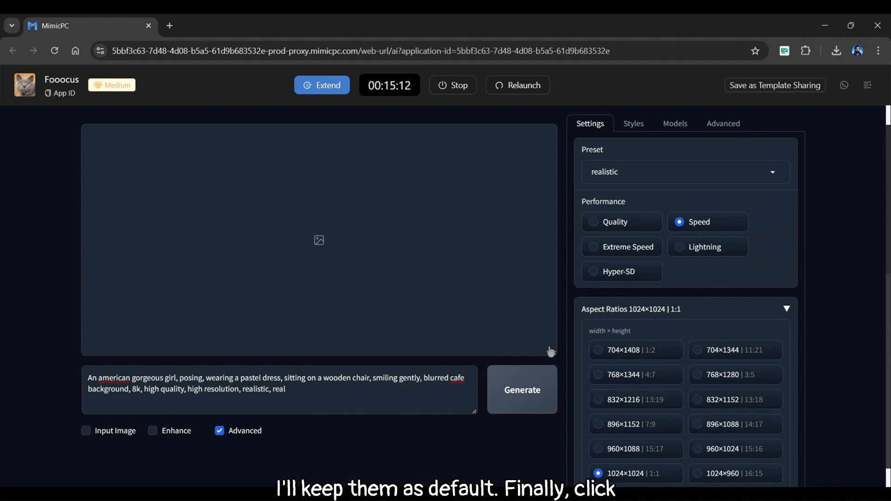
left_click(521, 390)
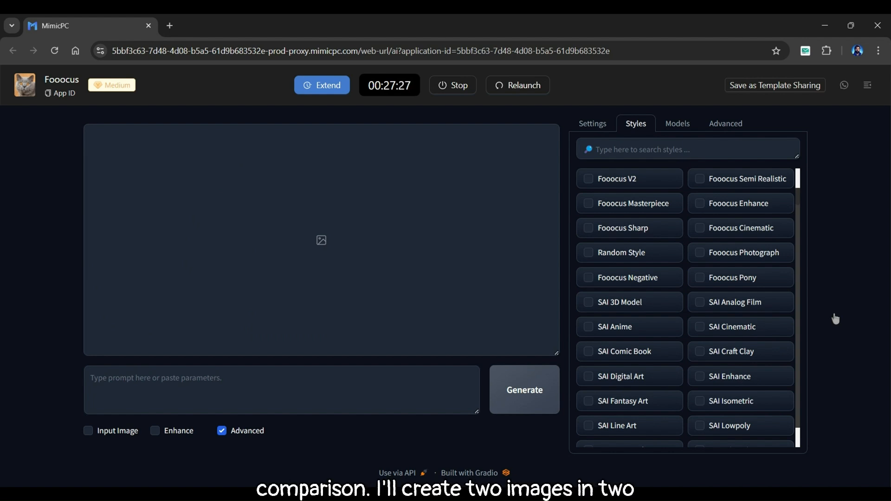
Replace SAI Anime with the Fooocus Semi Realistic style and regenerate the panda
type("anime")
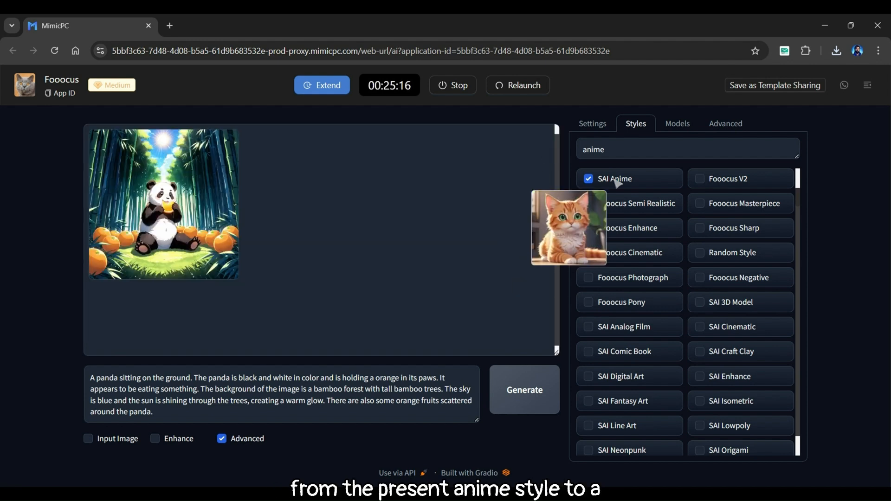
left_click(589, 178)
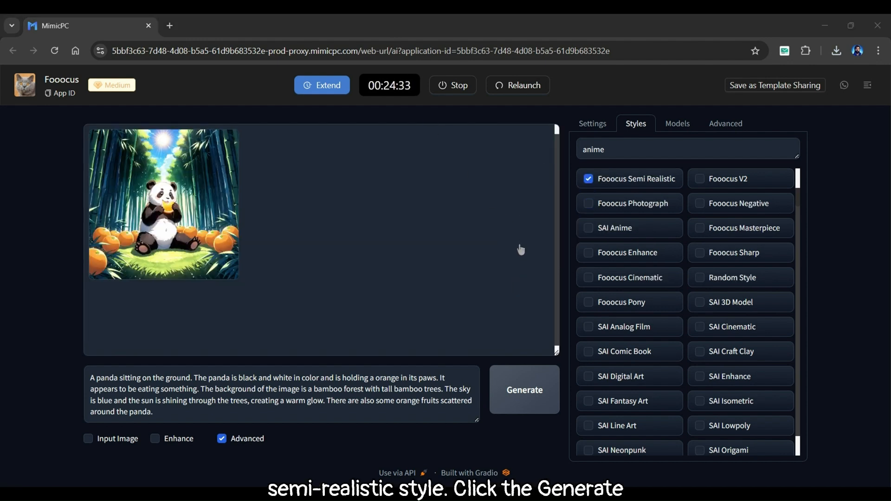
left_click(523, 389)
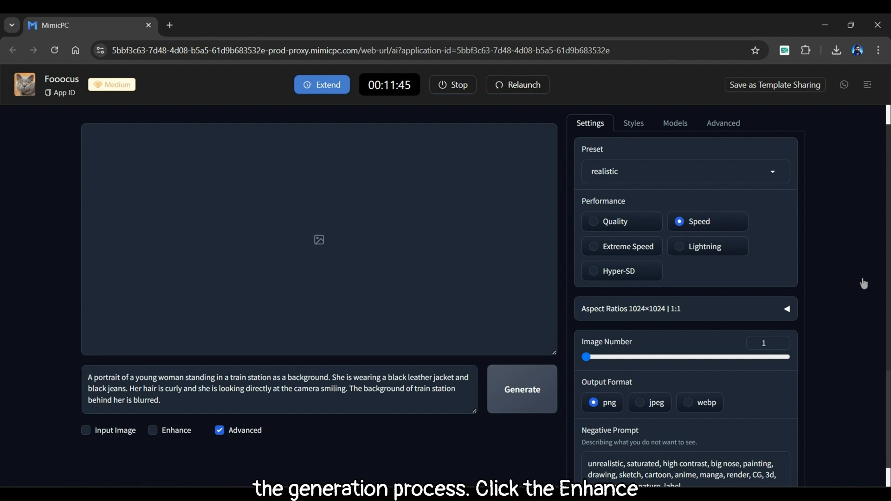
Enable Enhance with Upscale (1.5x) and generate the train-station portrait
left_click(152, 259)
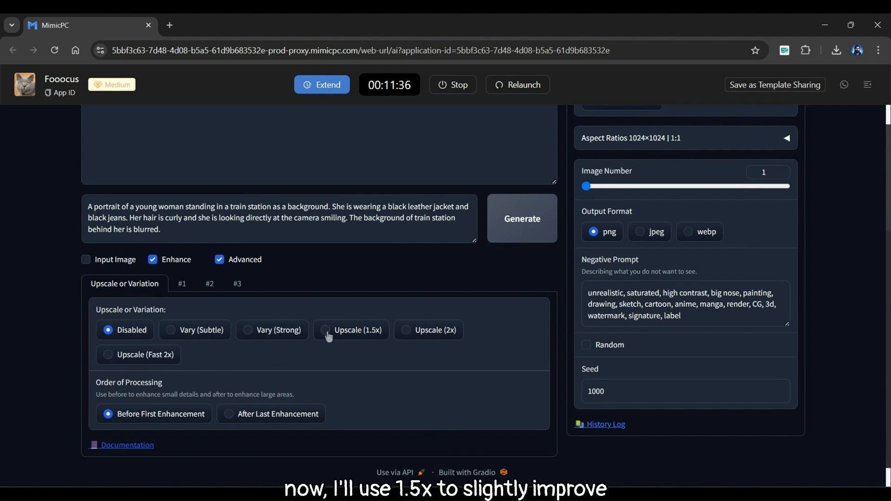
left_click(325, 330)
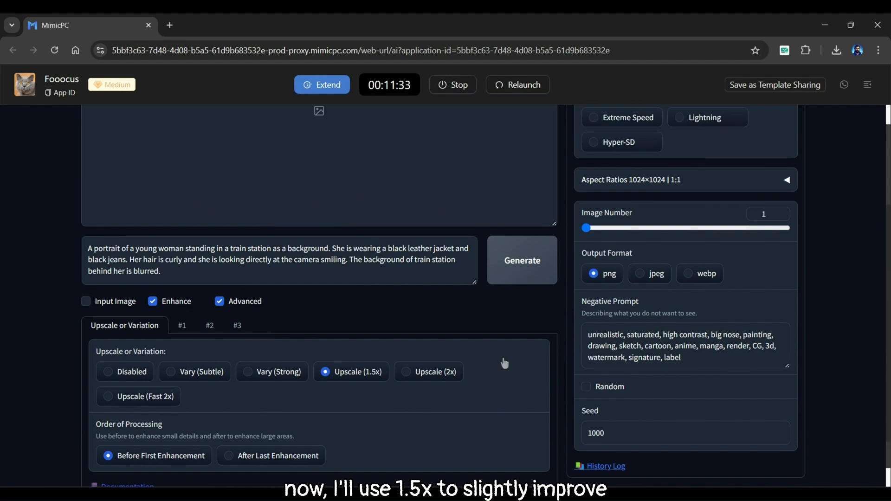
left_click(521, 260)
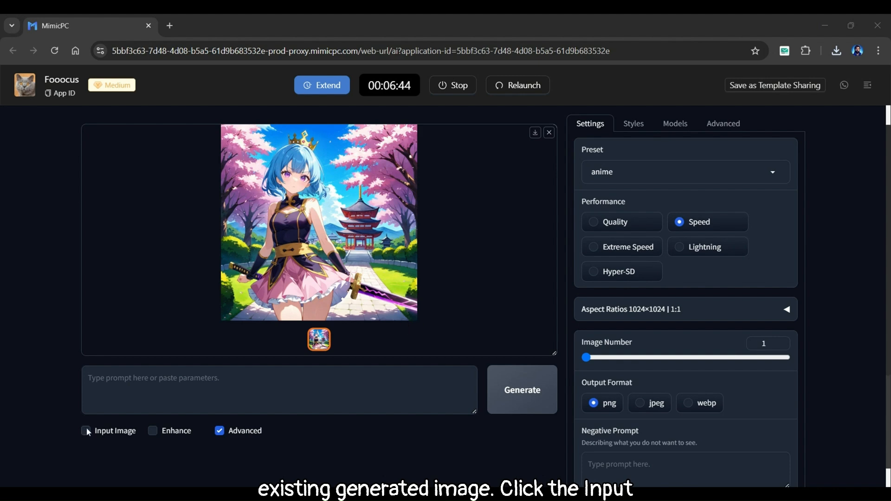
Enable Input Image with the anime girl loaded in Enhance and start enhancing it
left_click(86, 430)
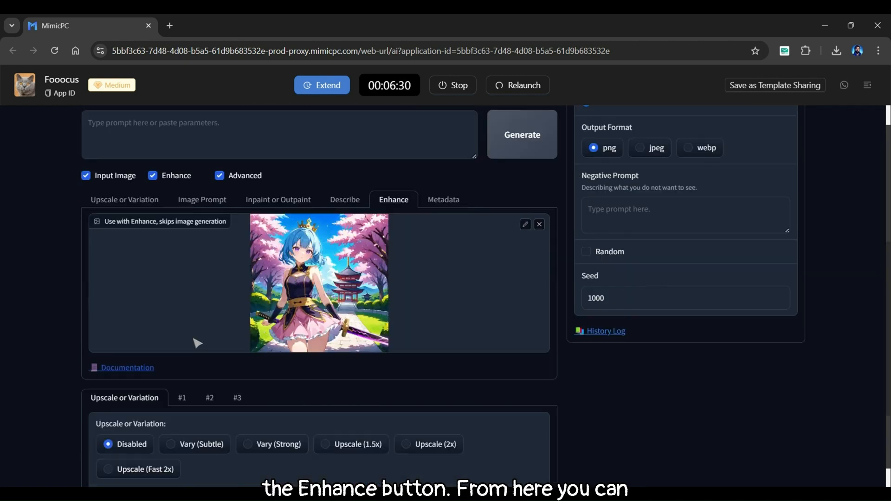
scroll("down", 3)
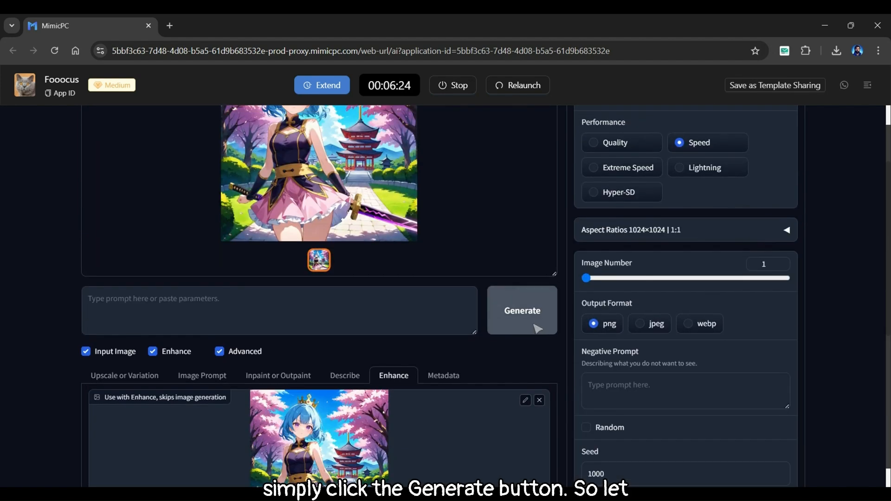
left_click(521, 310)
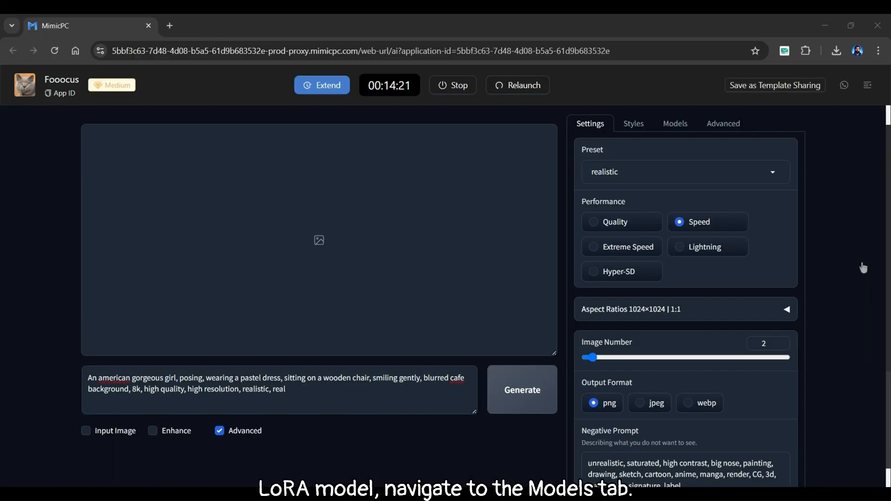
Apply the SDXL_FILM_PHOTOGRAPHY LoRA at weight 0.25 and generate the café portraits
left_click(675, 124)
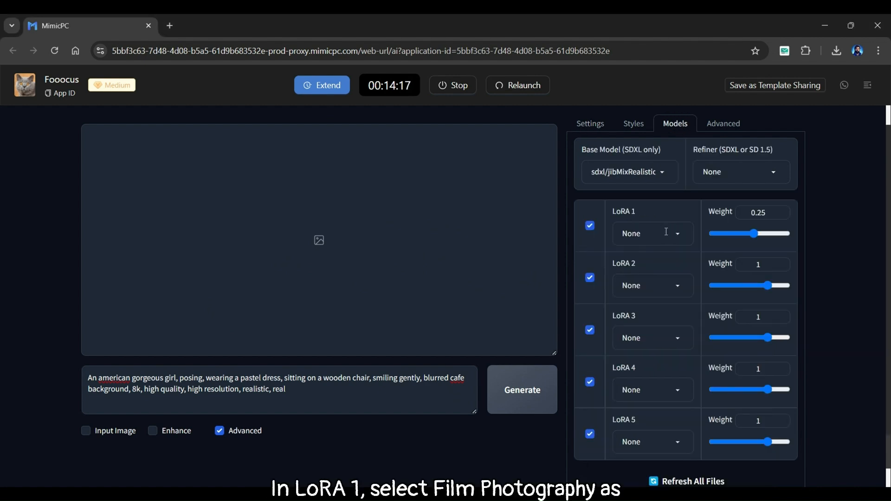
left_click(652, 233)
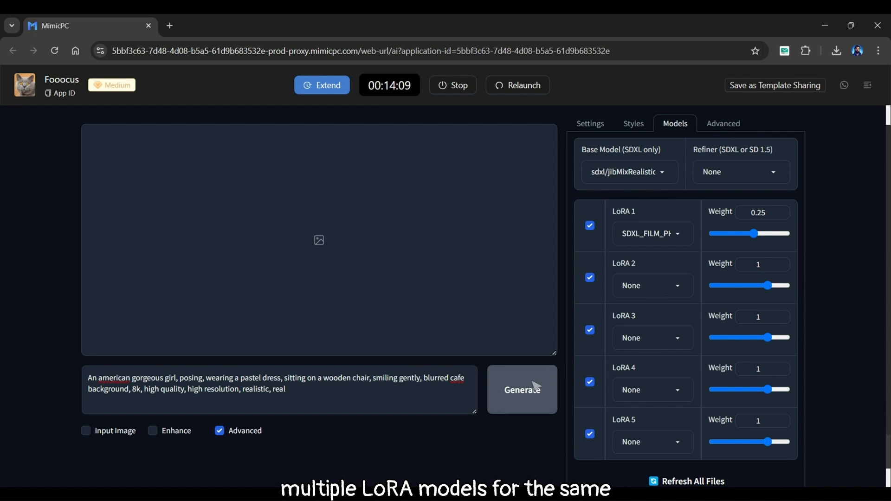
left_click(521, 389)
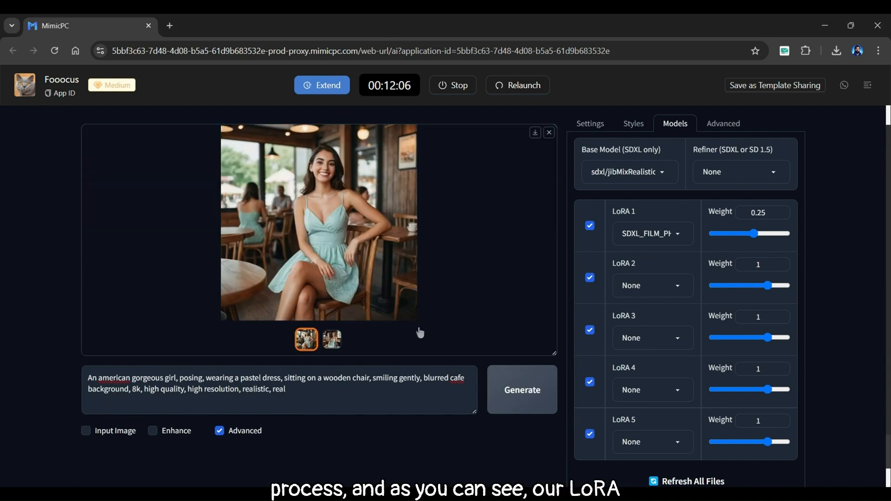
left_click(332, 340)
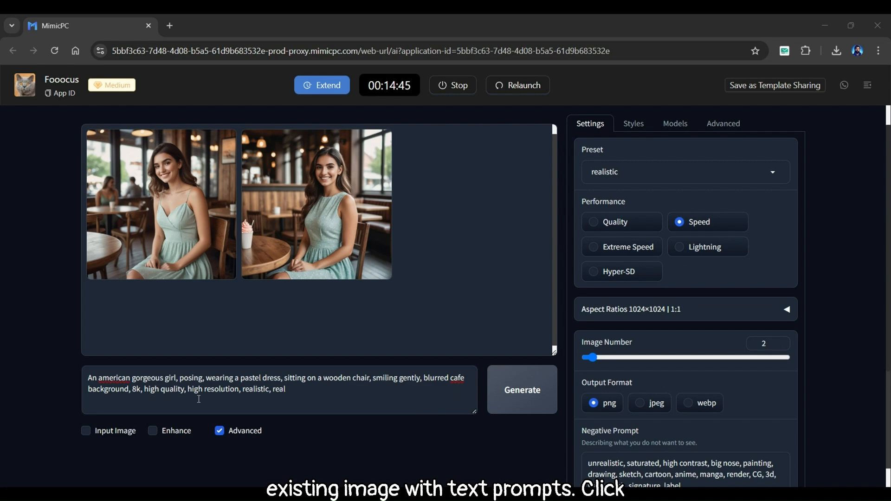
Use the first café portrait as an Image Prompt and generate a Japanese version of the girl
left_click(86, 430)
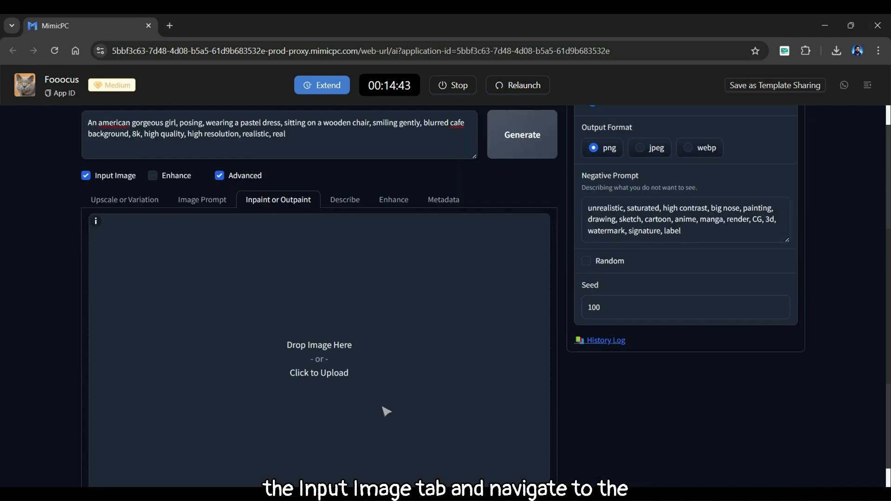
left_click(202, 199)
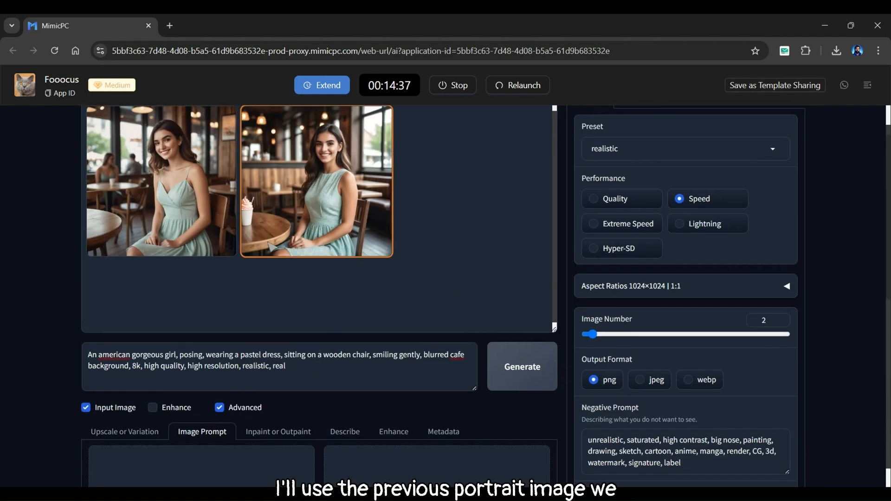
scroll("down", 3)
type("japanese")
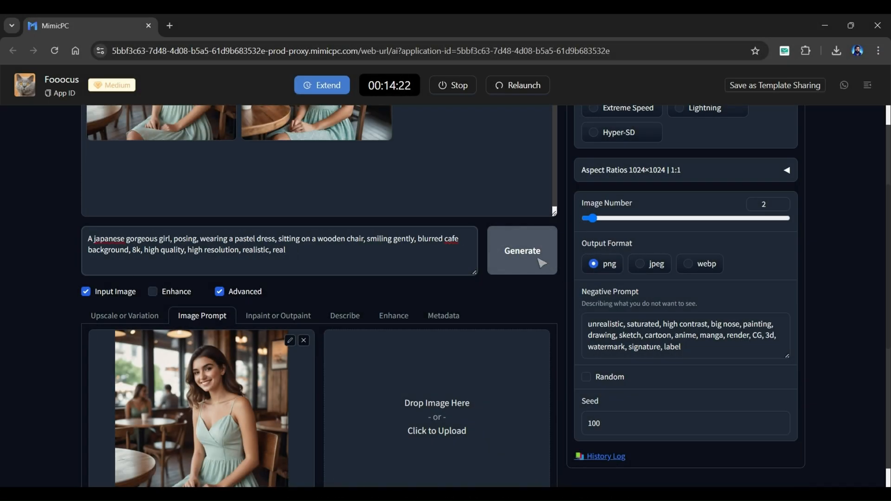
left_click(521, 251)
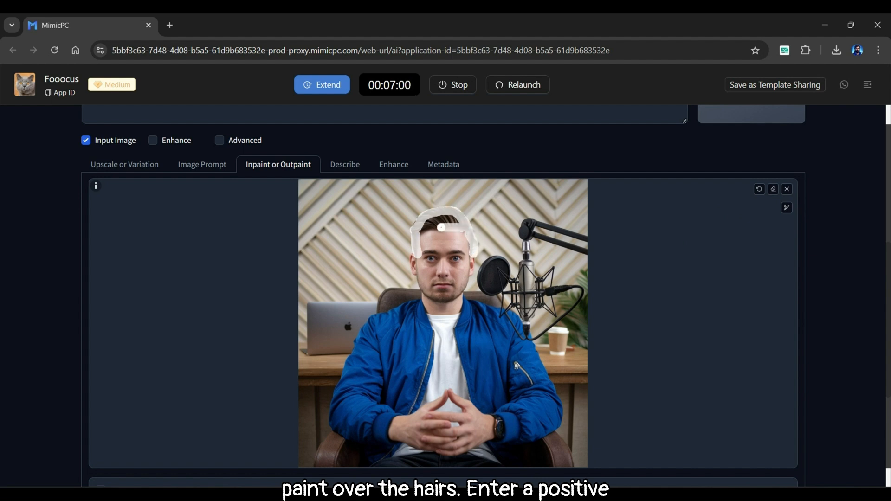
Mask the man's hair, prompt 'red hairs, realistic' and generate the red-haired inpaint
type("red hairs, realistic")
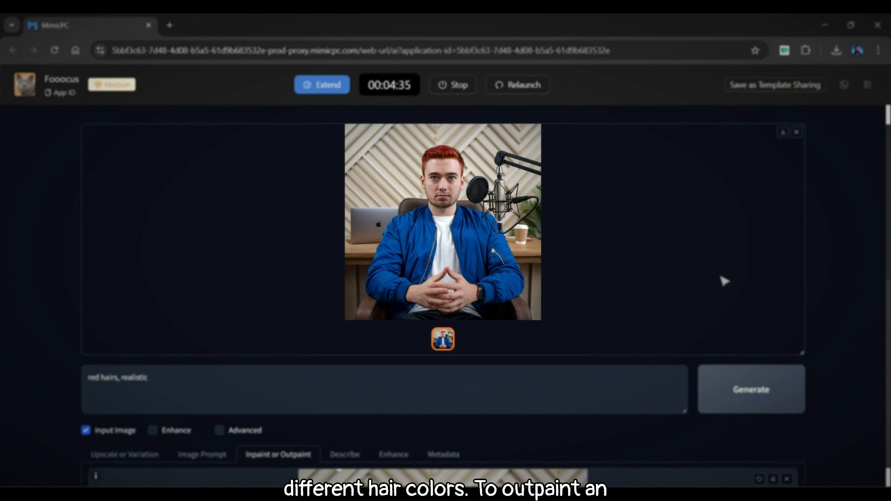
Reach the Inpaint or Outpaint controls and the Method list after the two-sided outpaint
scroll("down", 3)
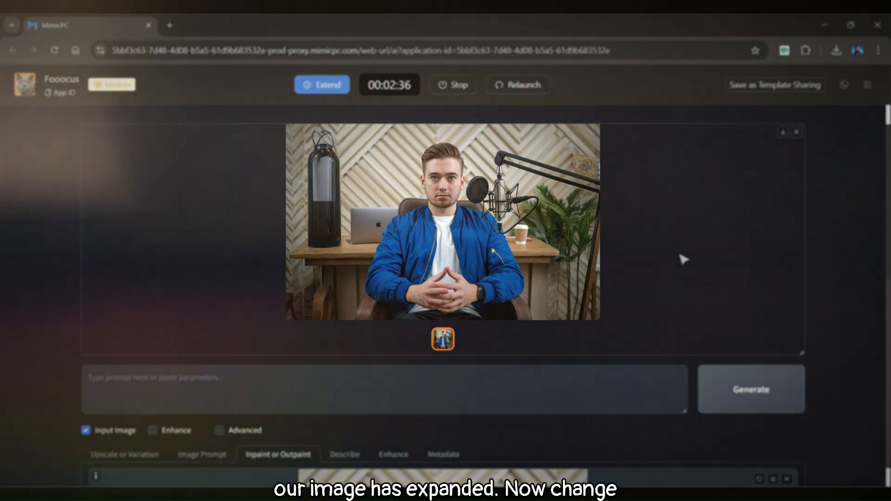
left_click(440, 363)
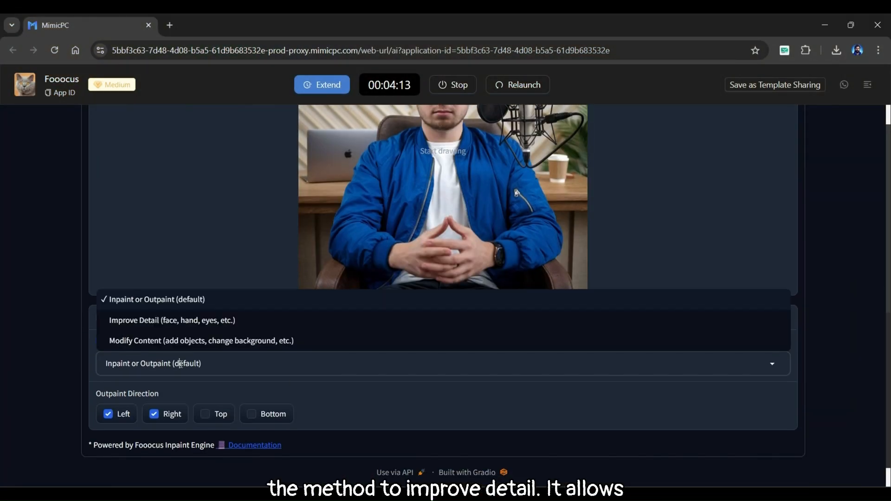
With Improve Detail, mask the man's face and generate 'smiling face, detailed face, realistic'
left_click(172, 320)
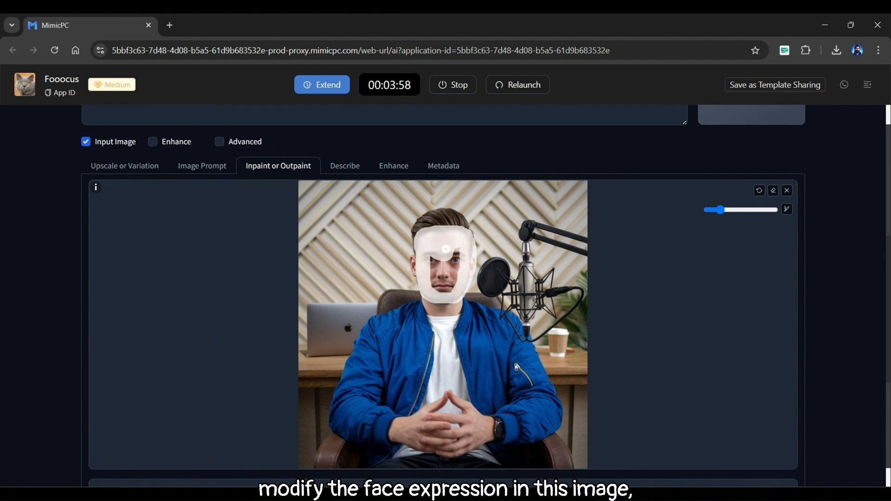
left_click_drag(445, 248, 446, 276)
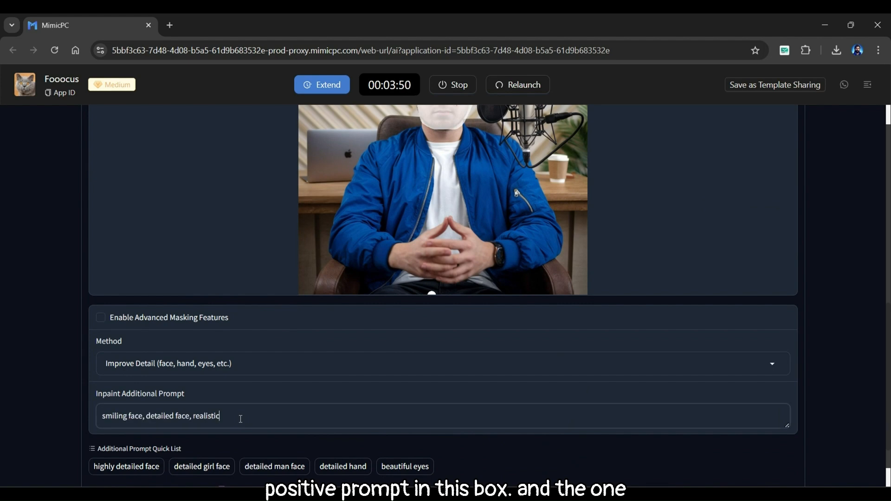
scroll("down", 3)
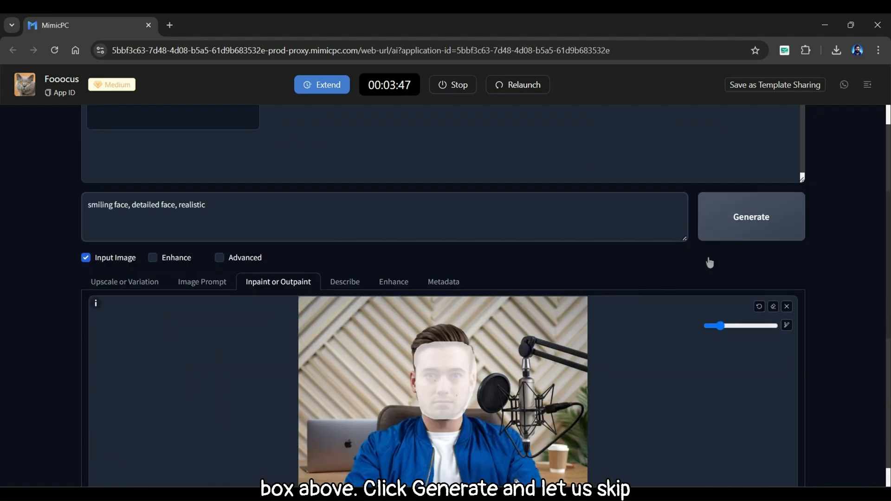
left_click(750, 216)
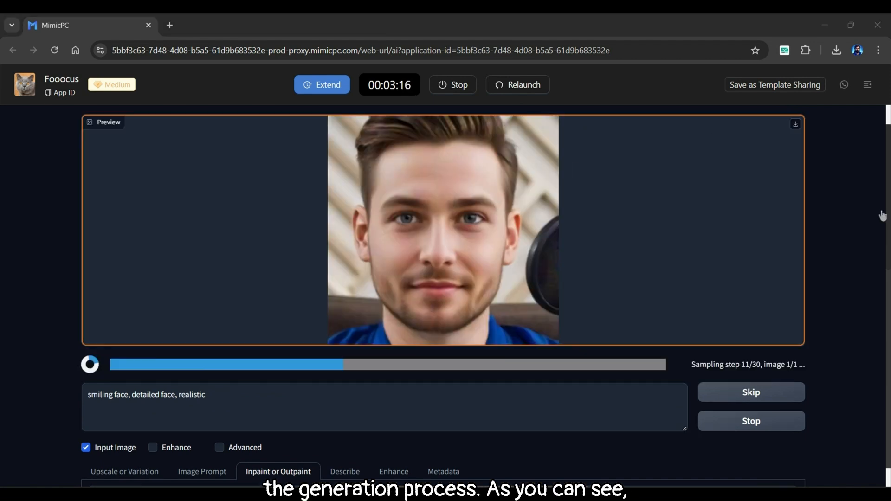